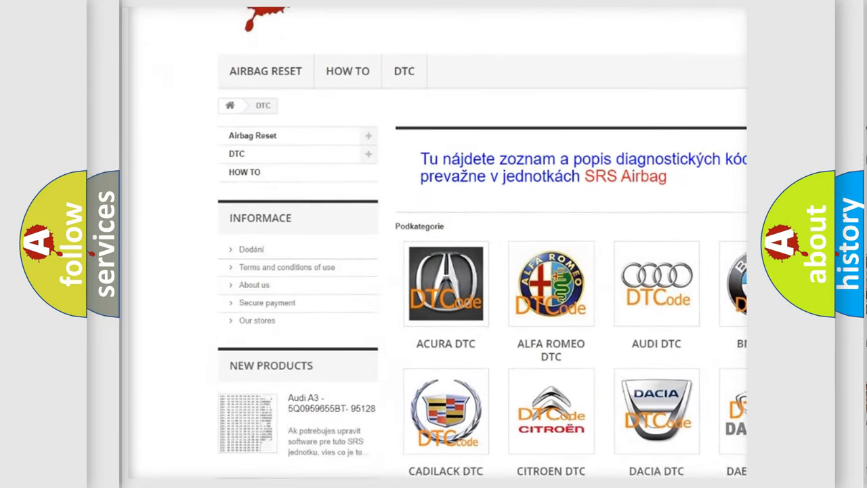
scroll("down", 3)
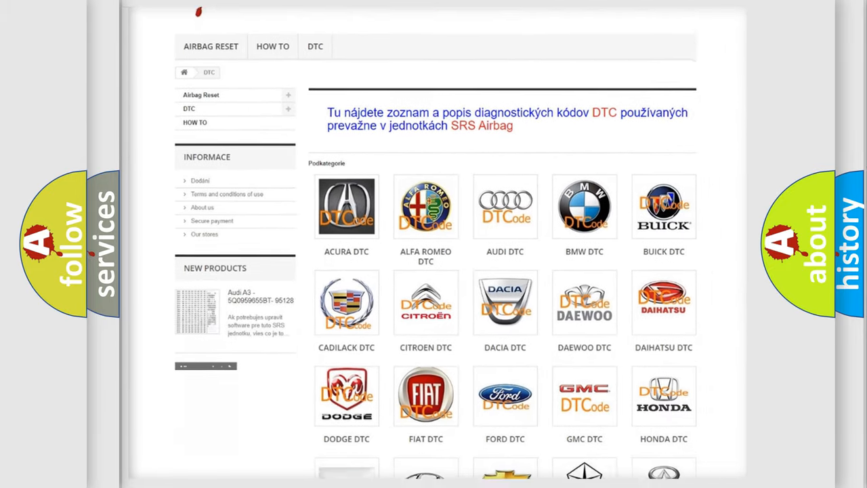
scroll("down", 3)
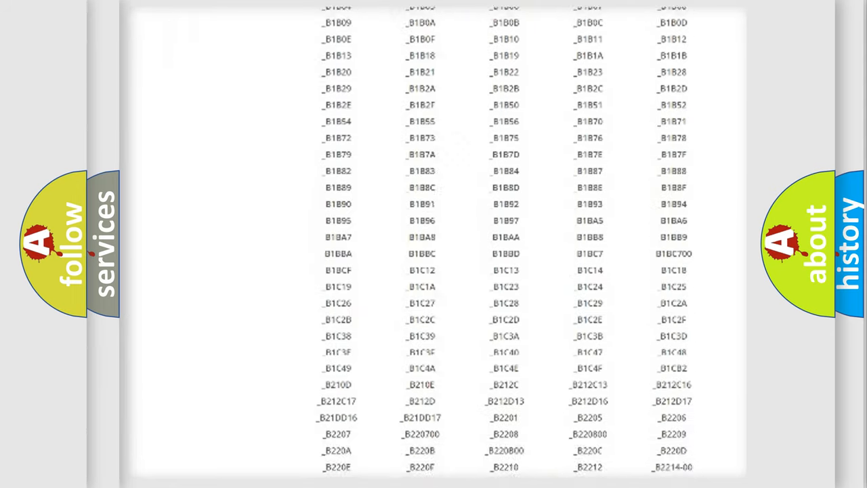
scroll("down", 3)
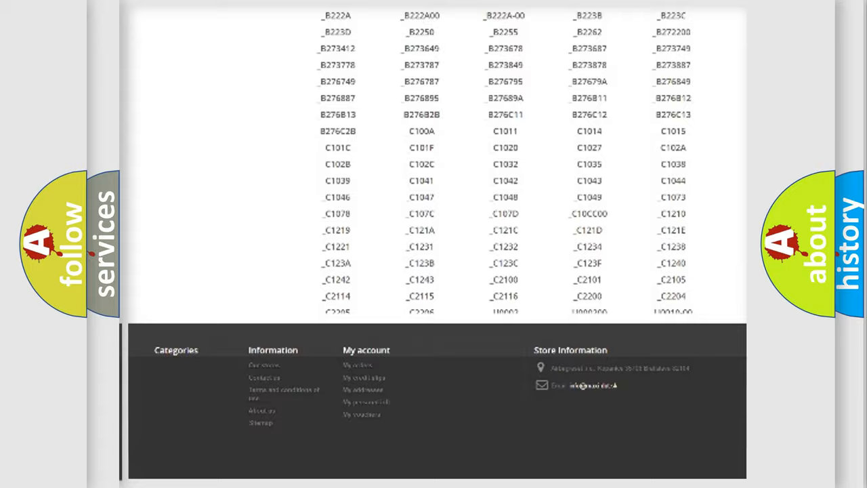
scroll("up", 3)
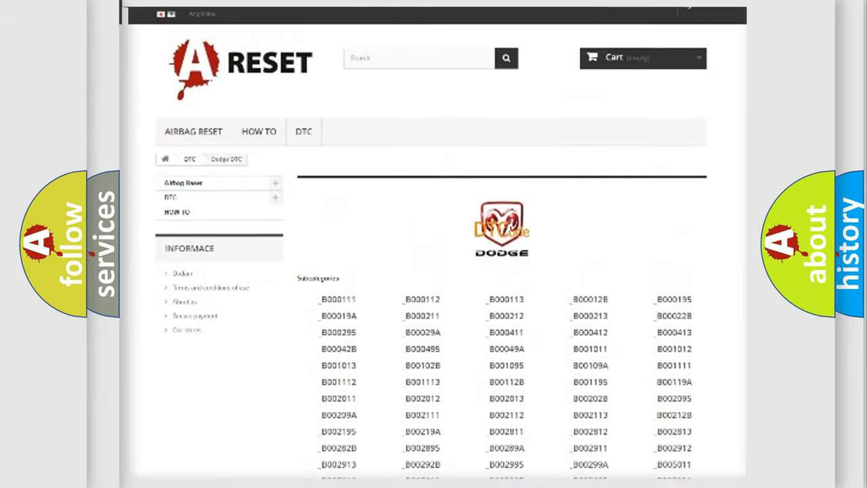